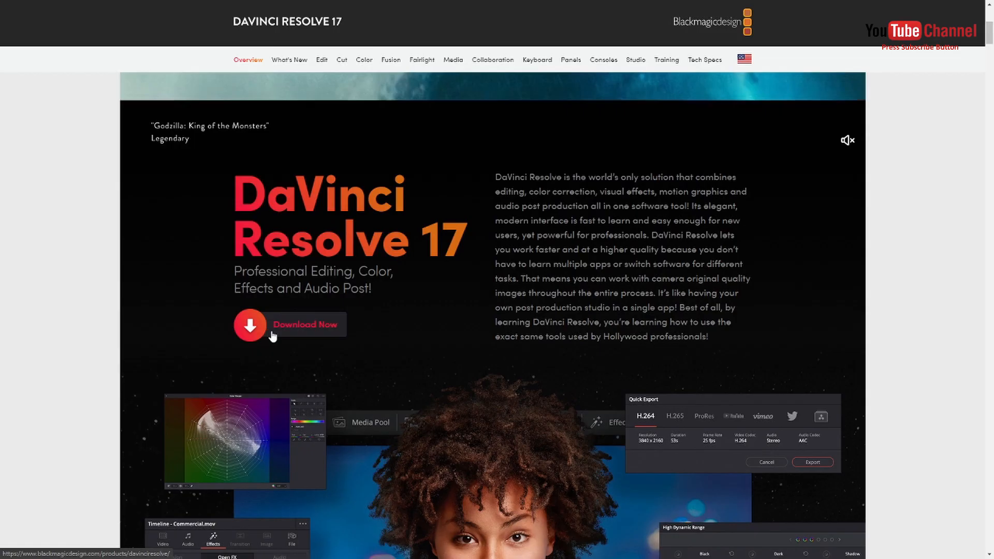
# Step: Review the DaVinci Resolve 17 download options, dismiss the OneDrive prompt, and return to the desktop
pyautogui.click(289, 325)
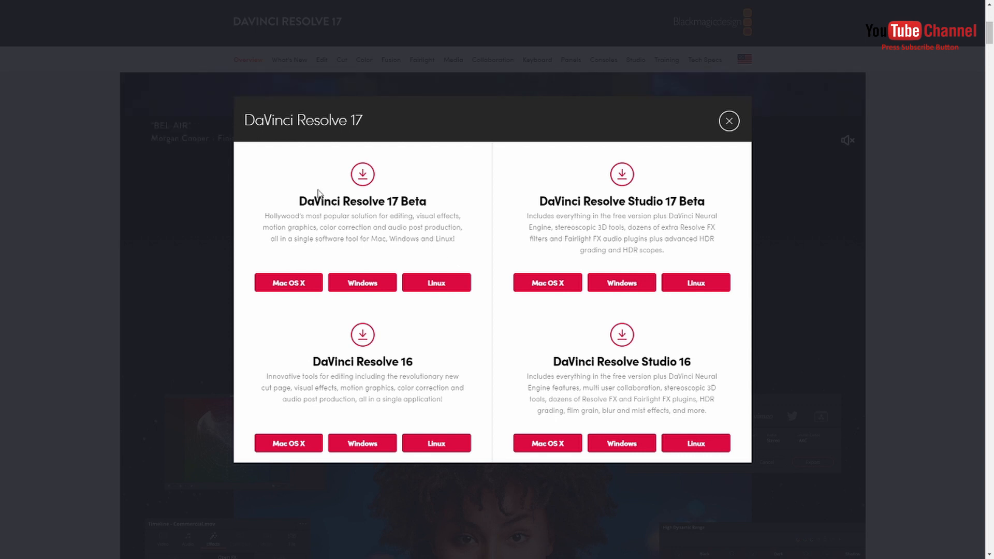
pyautogui.moveTo(460, 246)
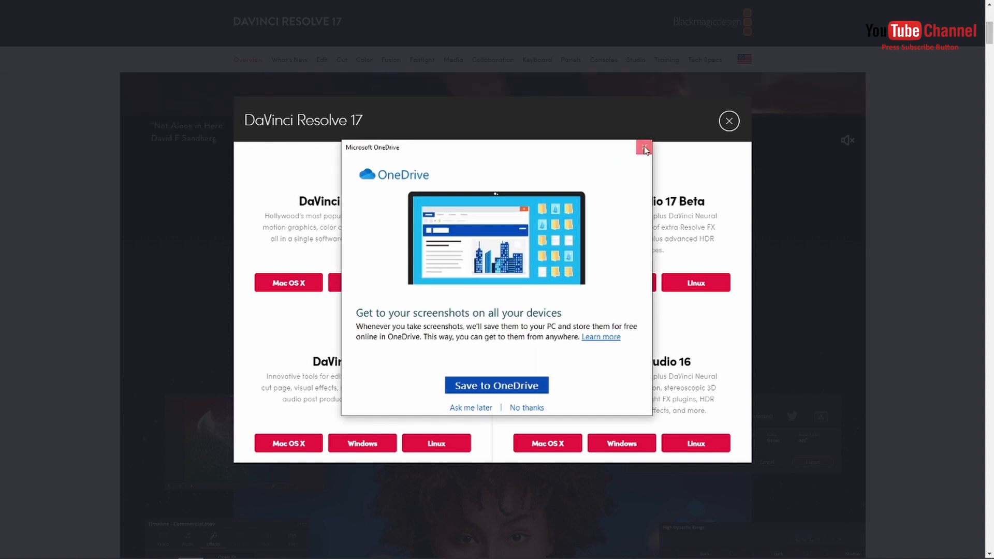
pyautogui.click(642, 148)
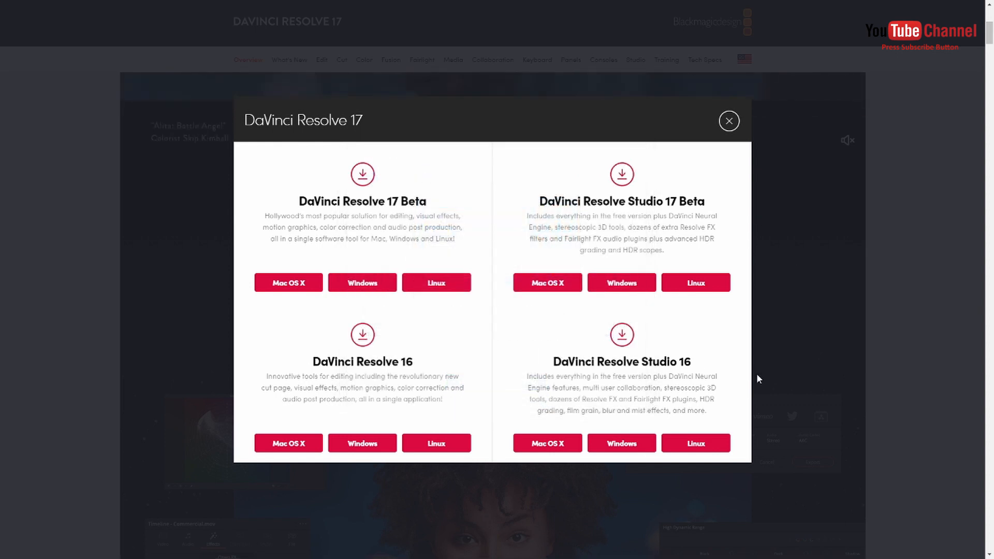
pyautogui.click(728, 121)
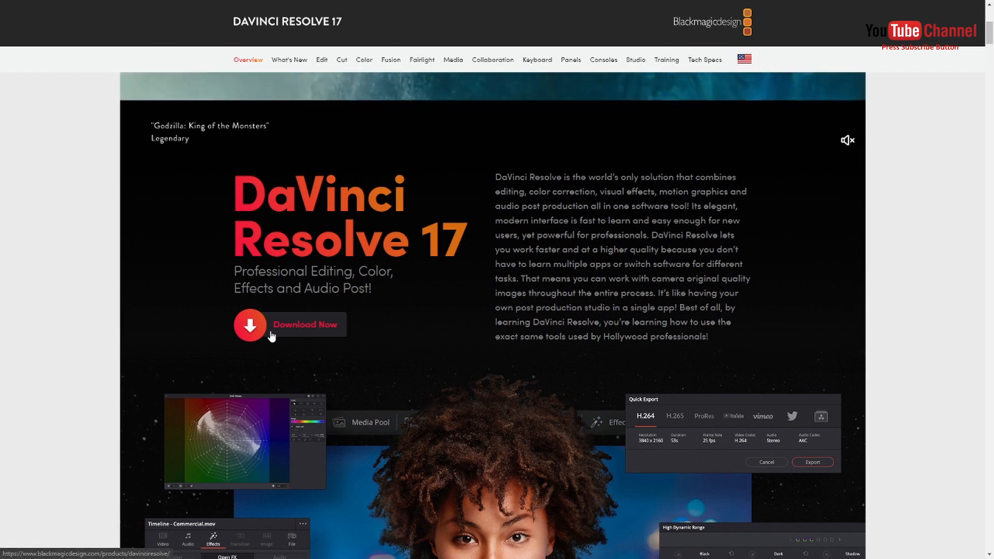
pyautogui.click(305, 325)
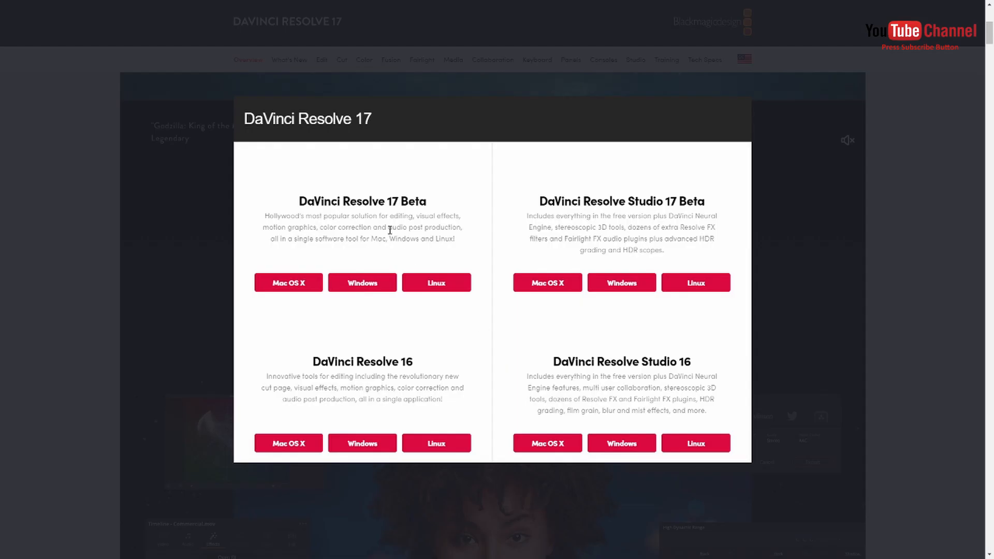
pyautogui.doubleClick(361, 200)
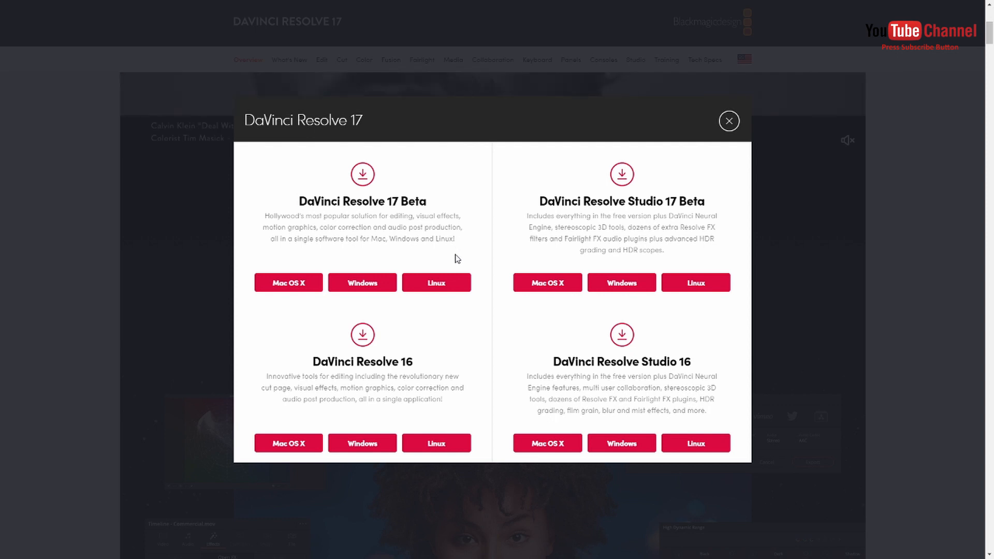
pyautogui.doubleClick(362, 200)
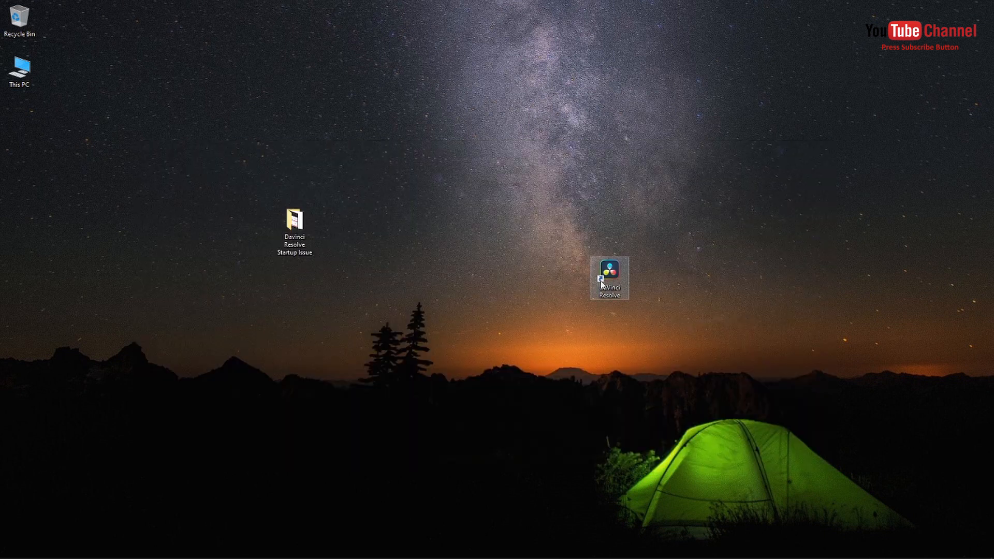
pyautogui.doubleClick(608, 271)
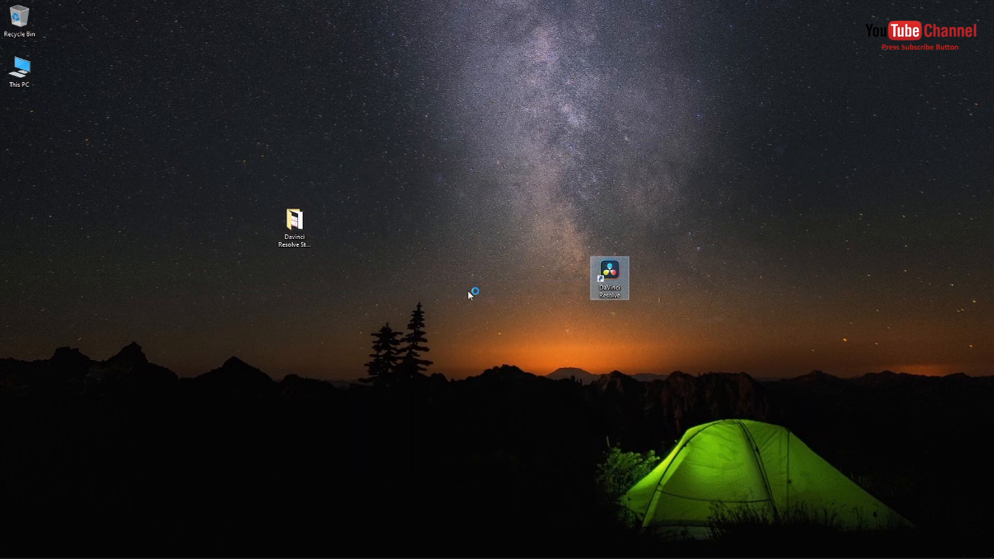
pyautogui.doubleClick(608, 268)
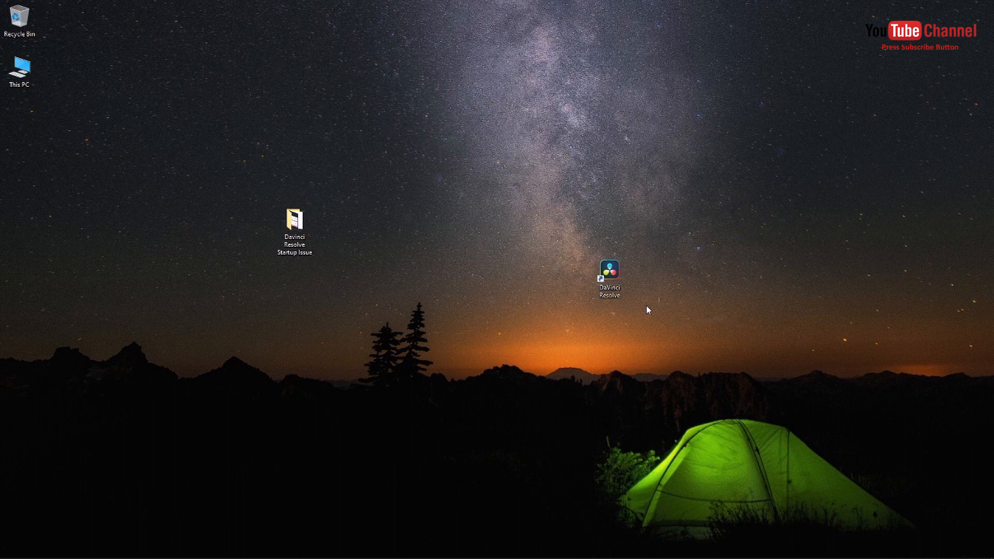
# Step: In the DaVinci Resolve shortcut's Properties, enable compatibility mode for Windows 8
pyautogui.rightClick(609, 277)
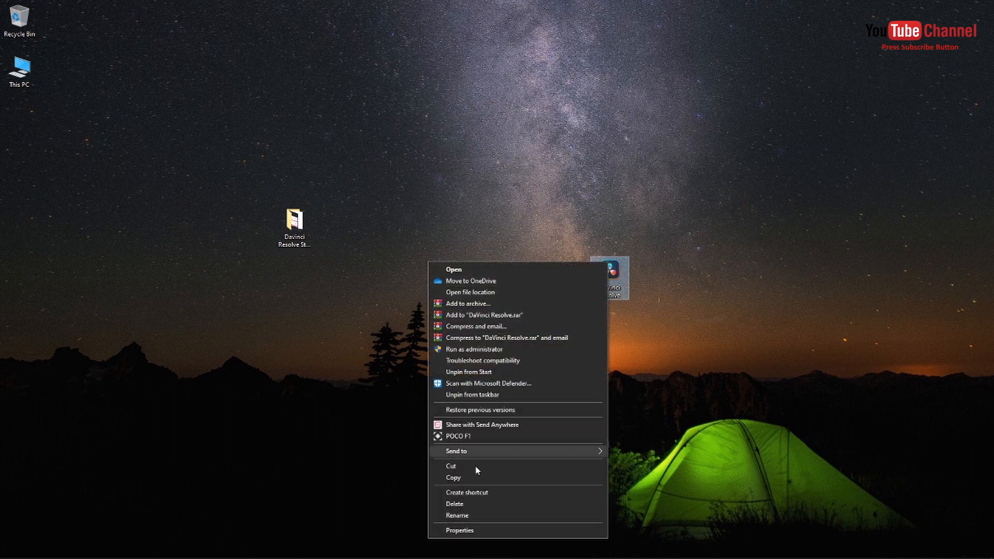
pyautogui.click(460, 530)
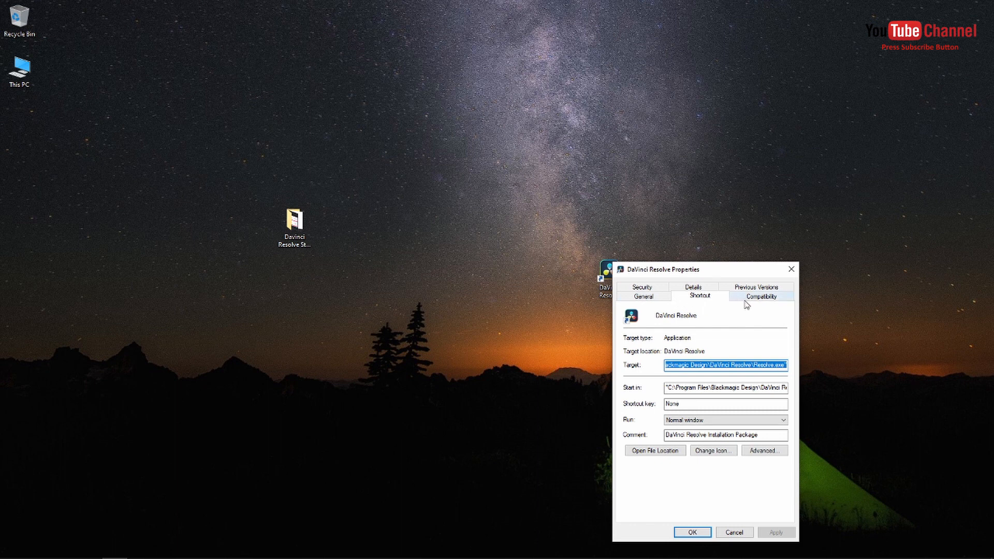
pyautogui.click(759, 296)
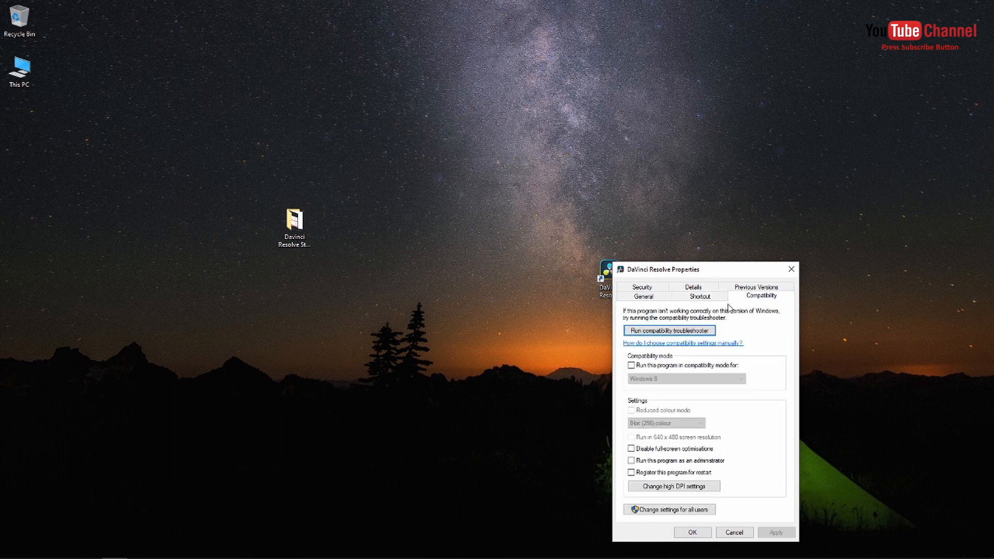
pyautogui.click(630, 364)
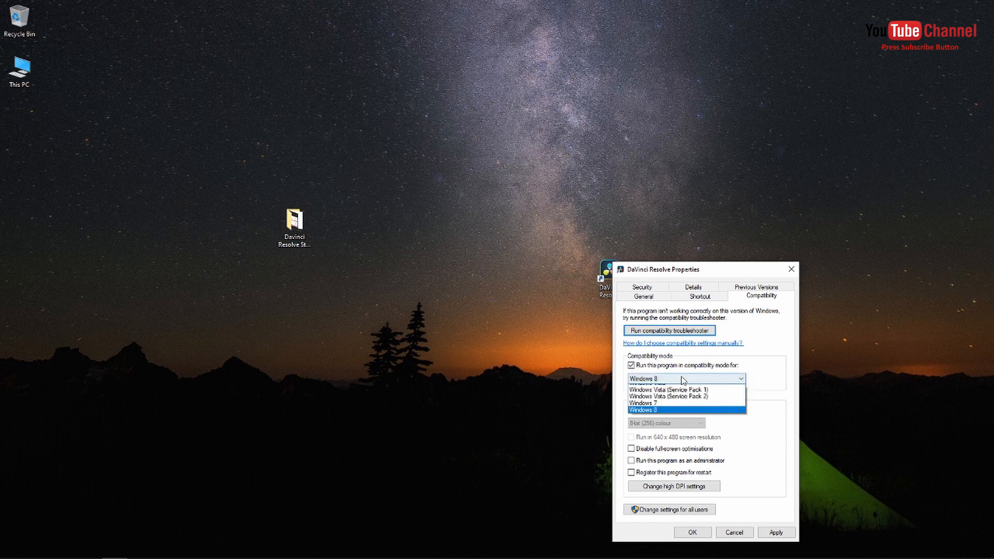
pyautogui.click(655, 410)
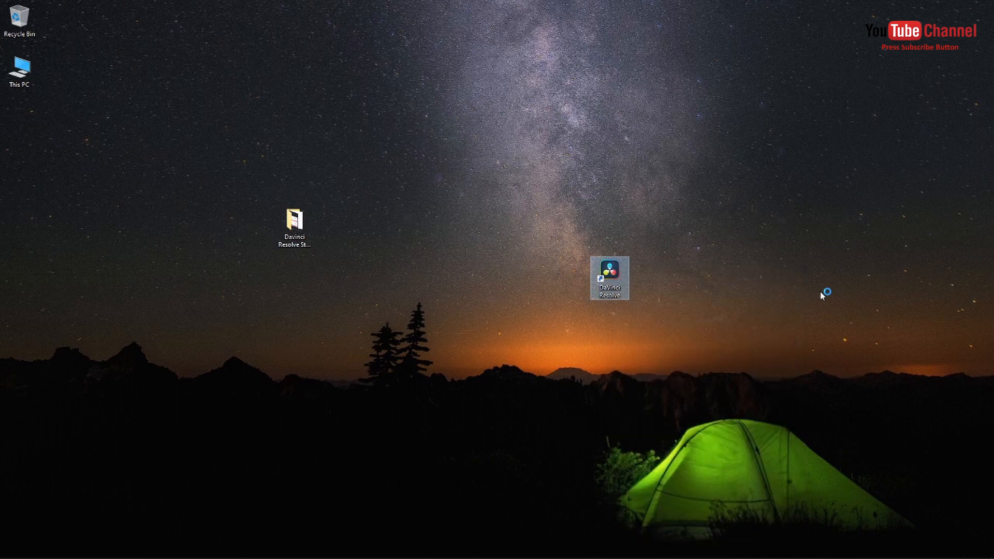
# Step: Launch DaVinci Resolve from its desktop shortcut and wait for the Untitled Project window
pyautogui.doubleClick(610, 277)
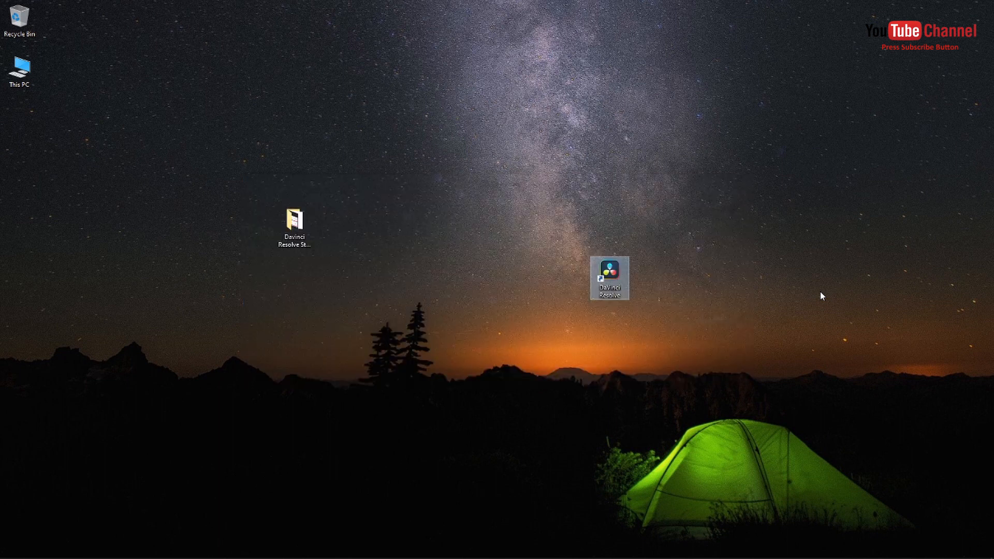
pyautogui.moveTo(409, 439)
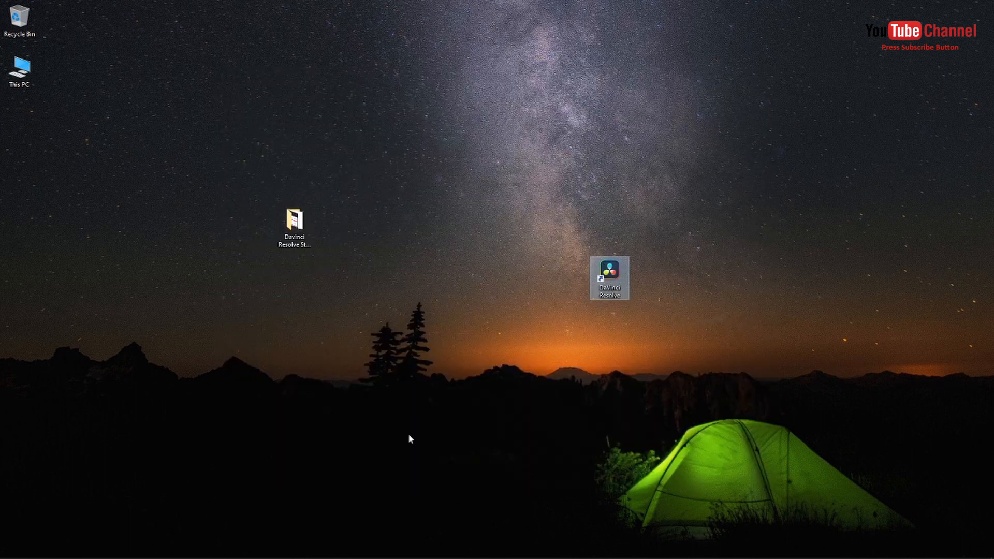
pyautogui.doubleClick(609, 279)
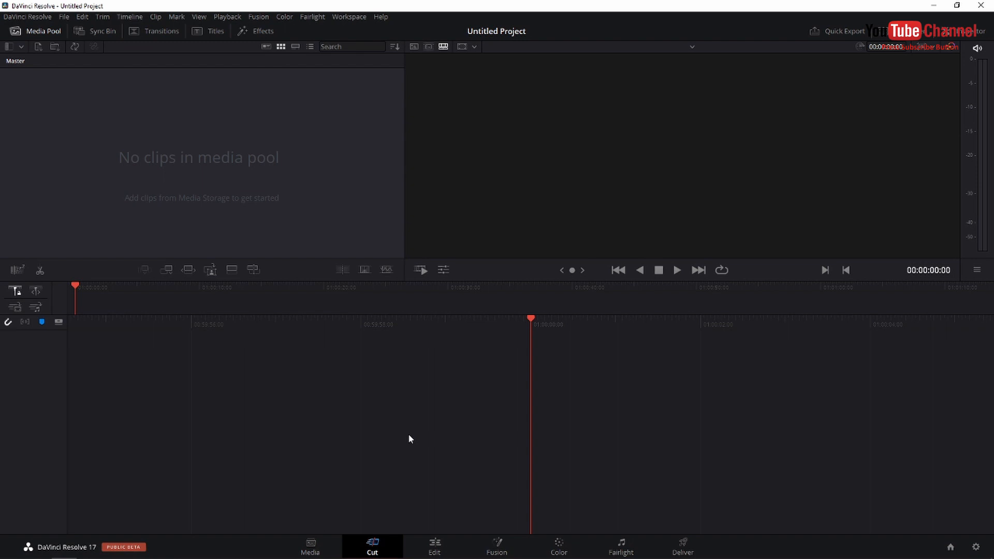
pyautogui.moveTo(240, 365)
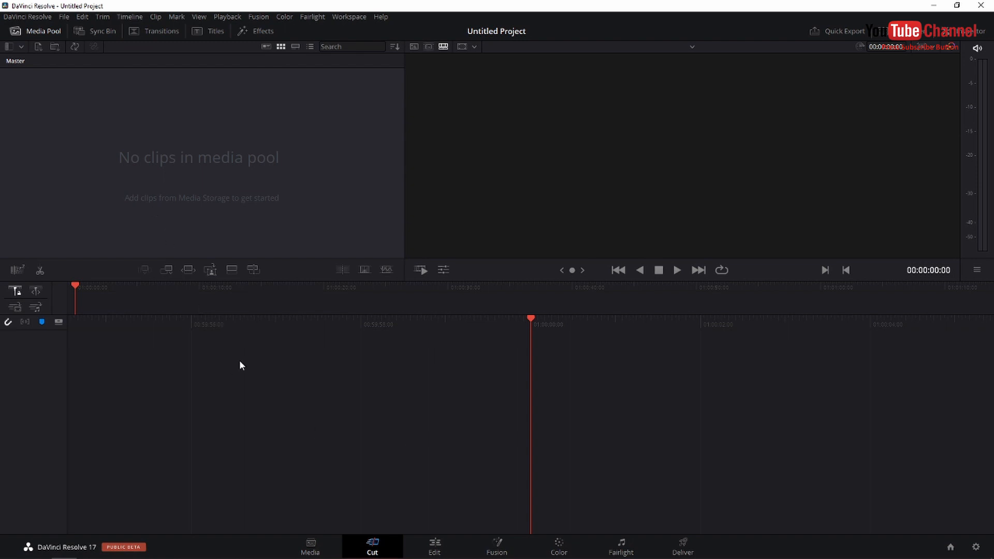
pyautogui.moveTo(347, 519)
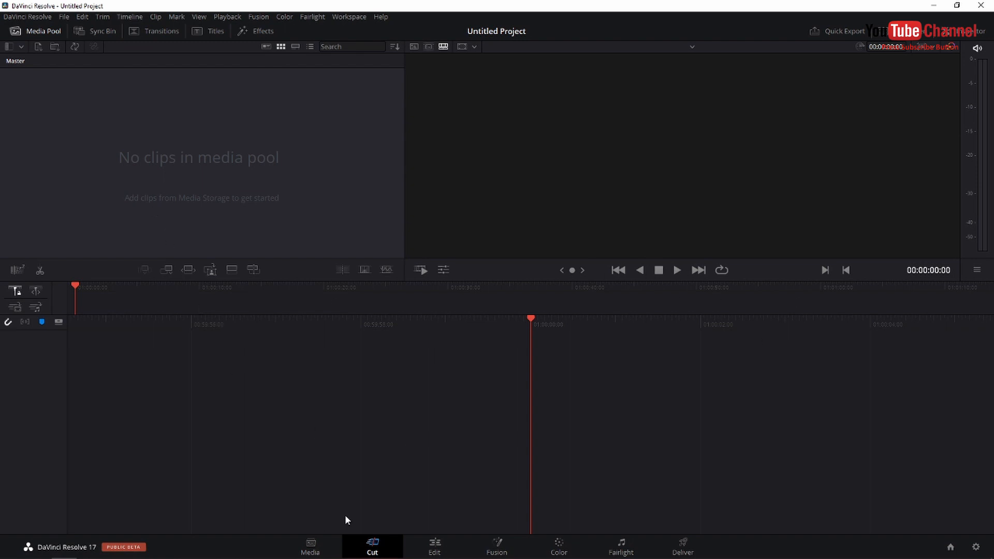
# Step: View the untitled project on the Media page, then return to the Cut page
pyautogui.click(310, 546)
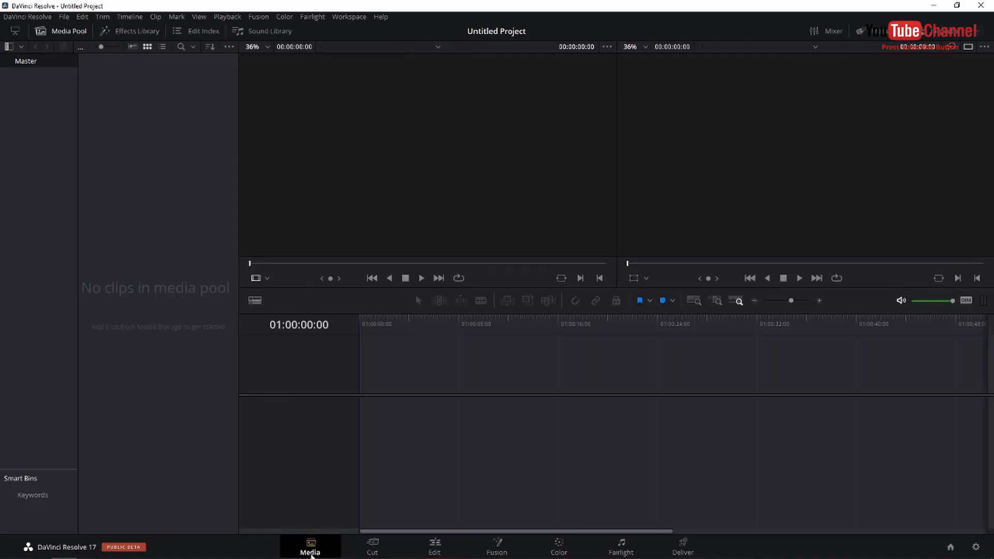
pyautogui.click(372, 547)
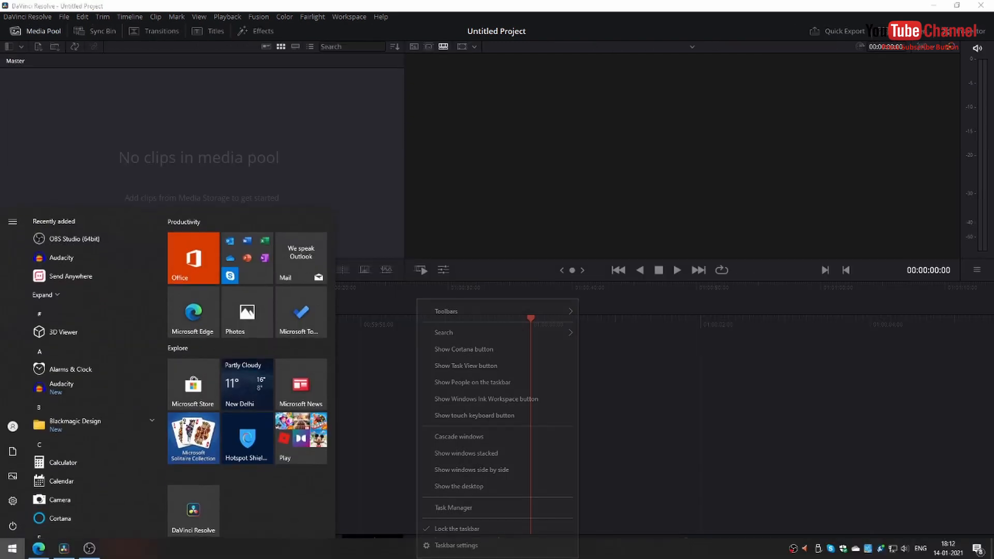
# Step: Open Task Manager and scroll the Processes list to find DaVinci Resolve
pyautogui.click(452, 507)
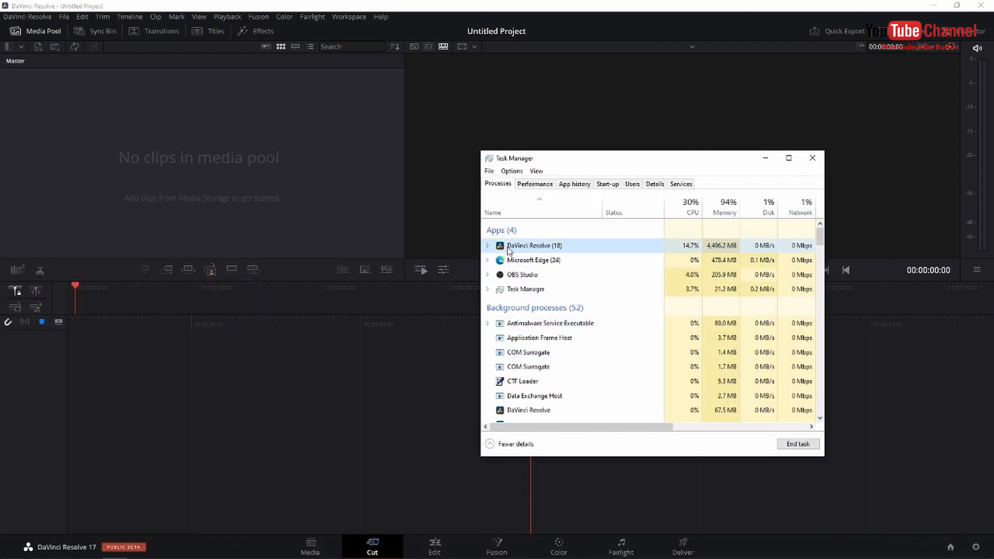
pyautogui.scroll(-3)
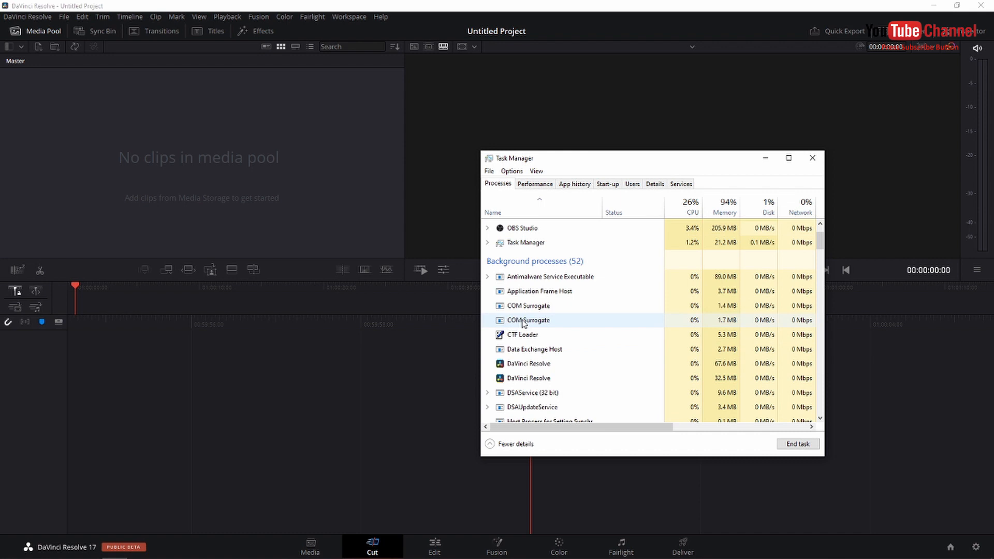